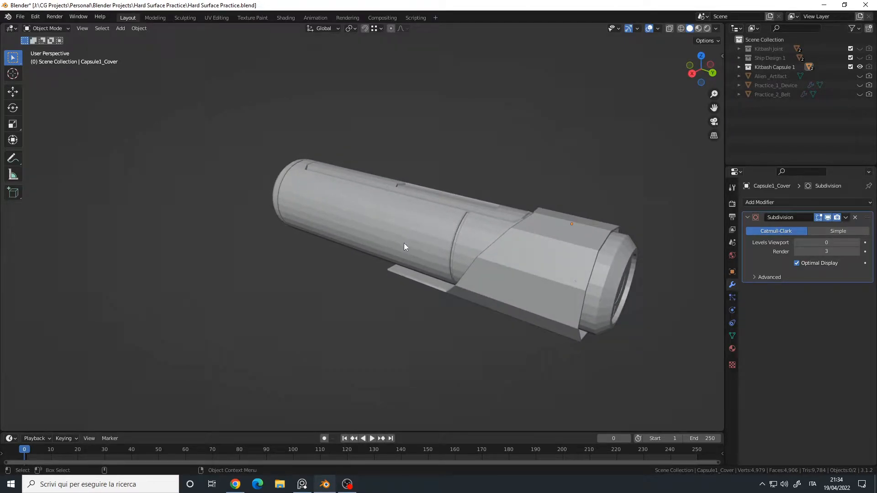
mouse_move(400, 254)
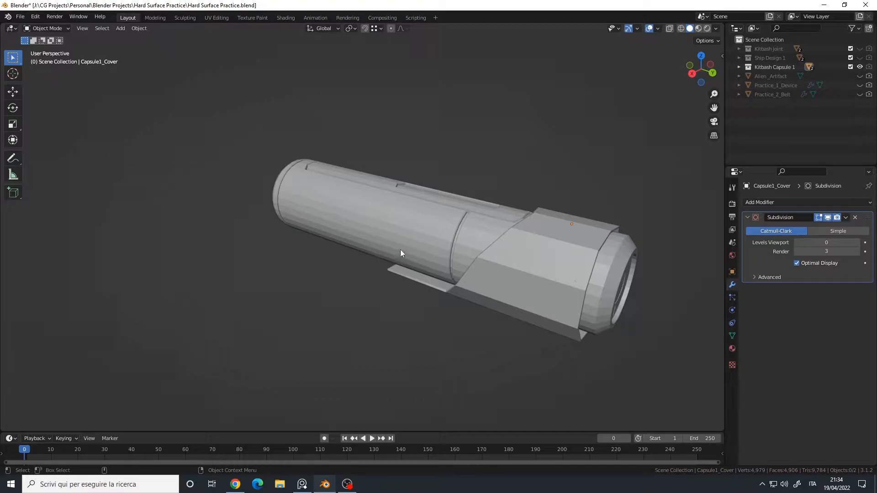
mouse_move(369, 240)
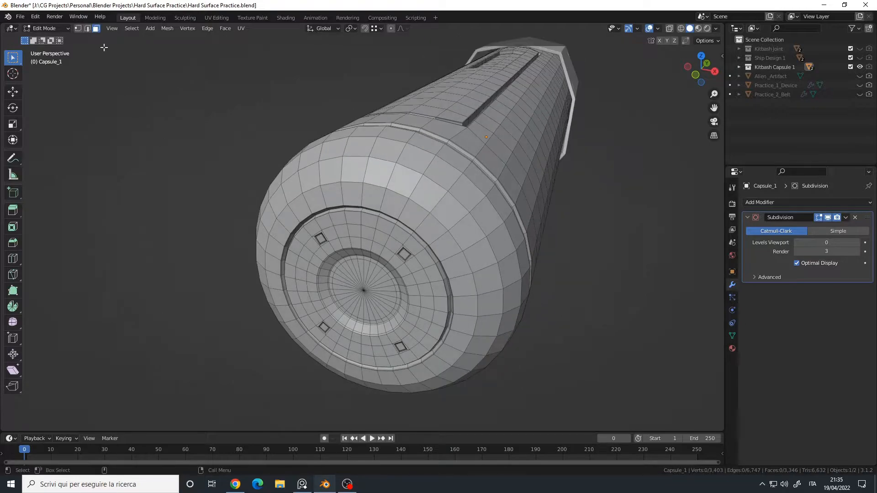
mouse_move(377, 185)
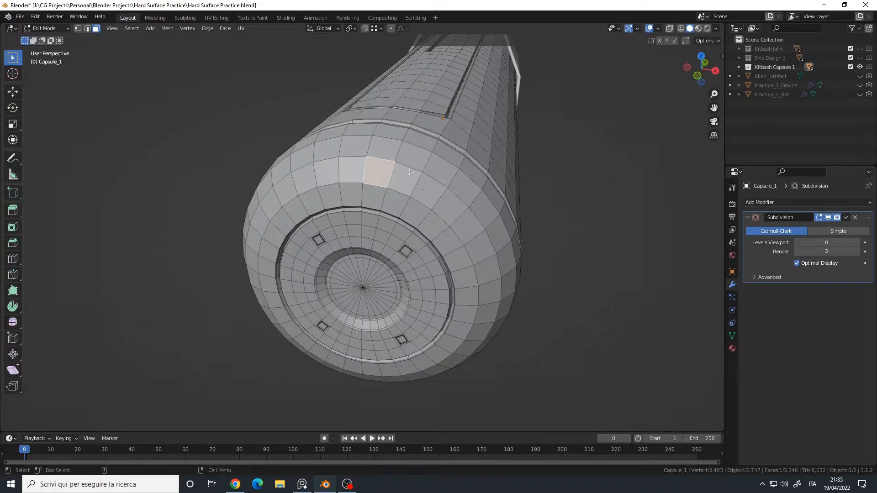
- Pick diagonal faces near the rounded end and repeat Select Next Active with Shift R to five faces
left_click(428, 193)
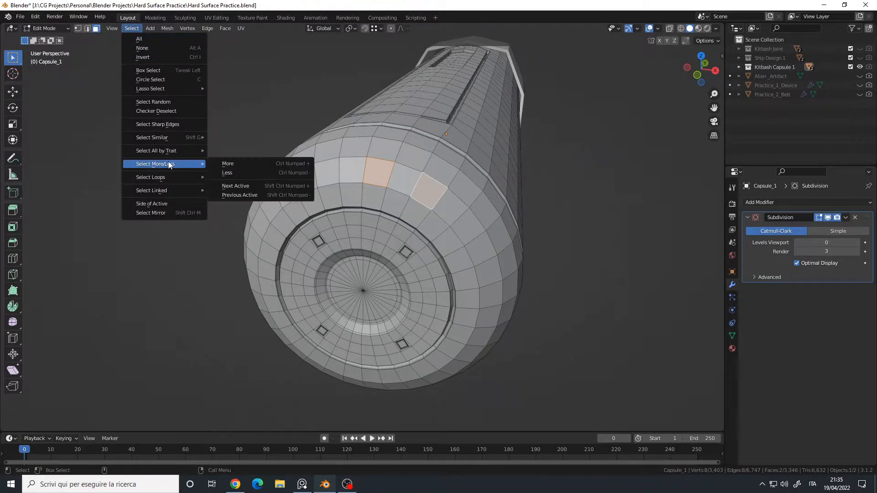
mouse_move(243, 163)
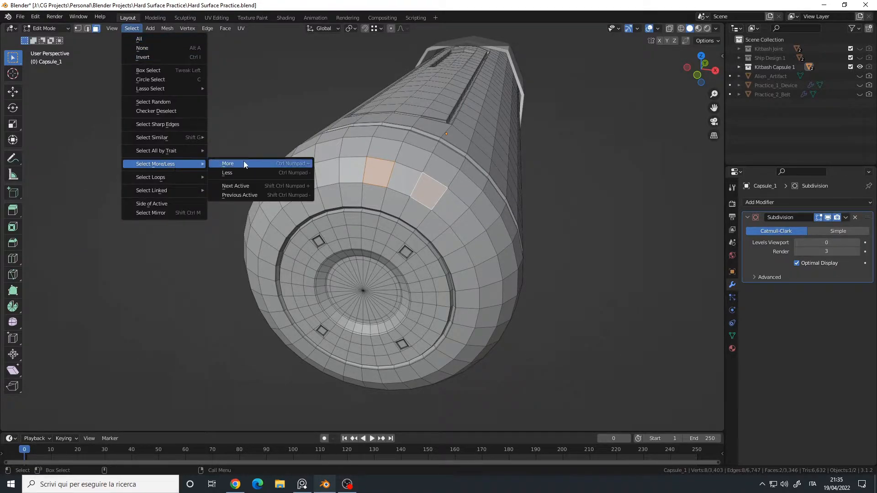
left_click(228, 164)
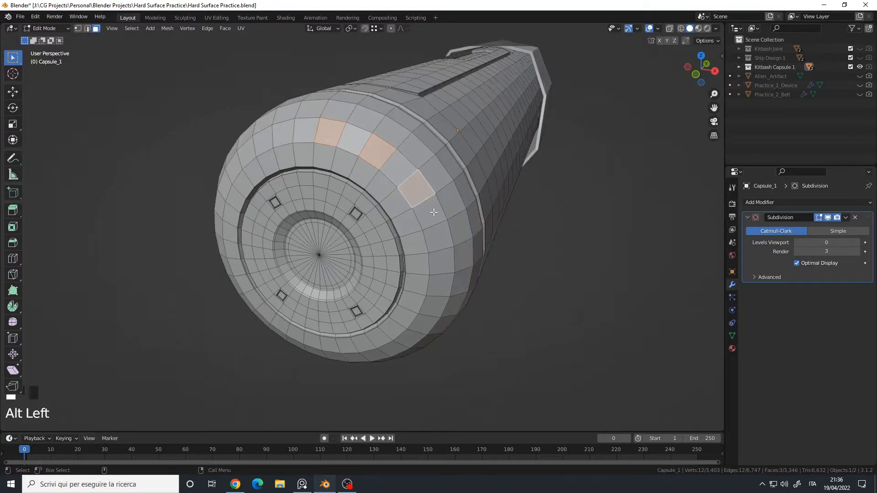
key("shift+r")
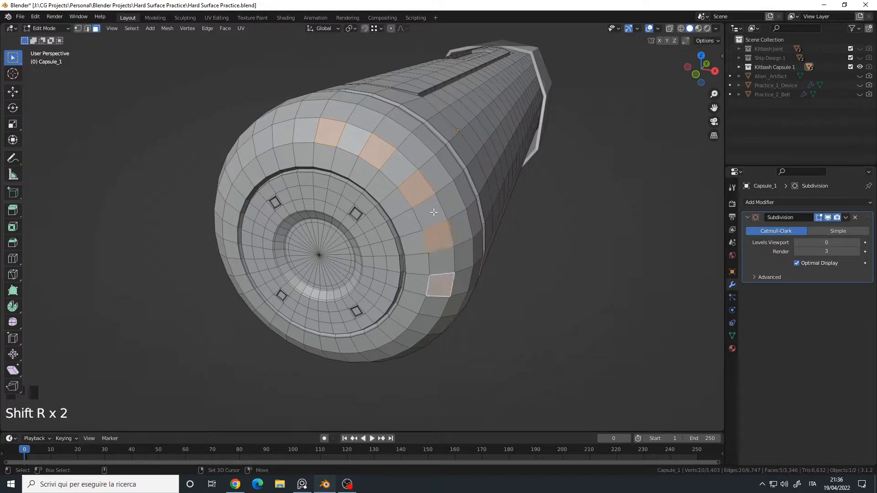
left_click(132, 28)
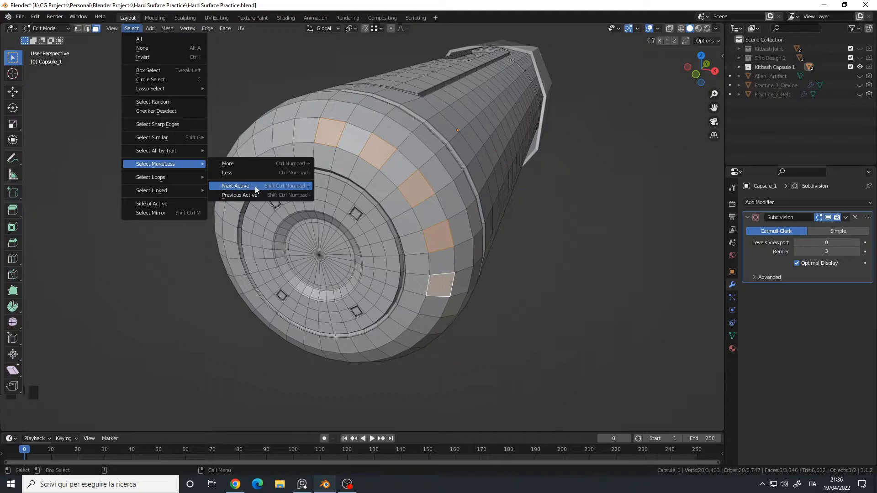
mouse_move(247, 186)
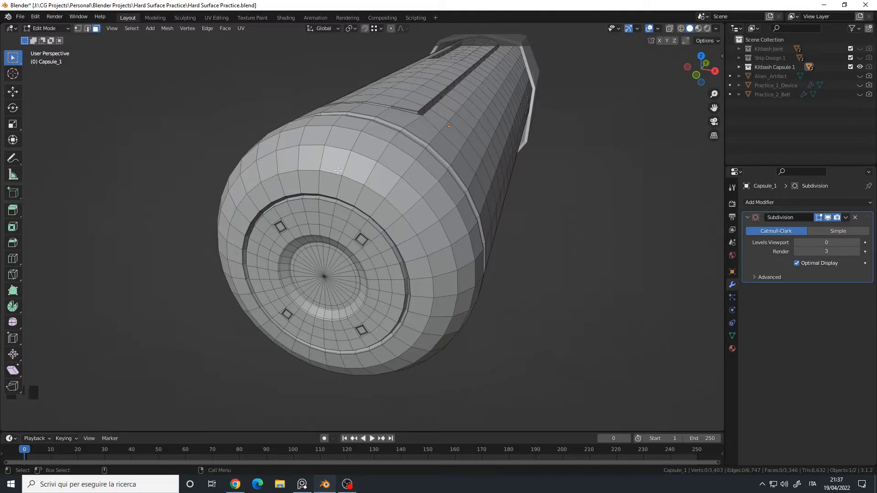
- Pick a fresh single face near the end cap and reach the Select menu again
left_click(333, 161)
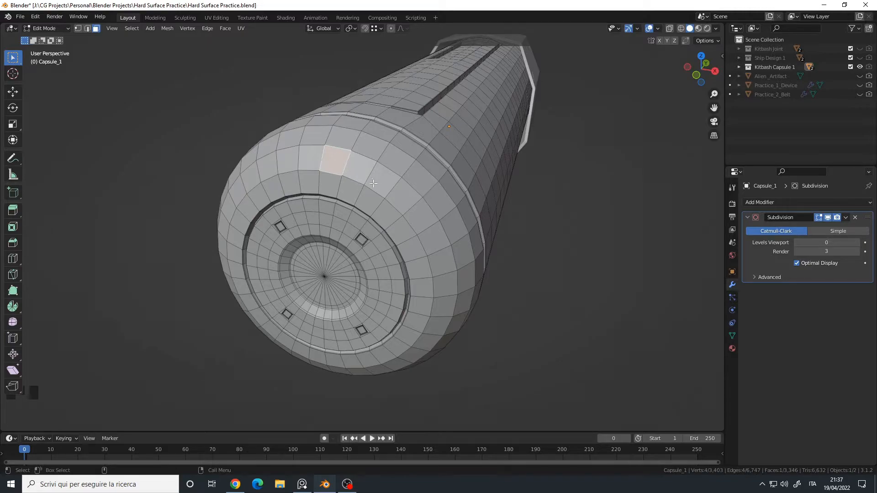
mouse_move(332, 157)
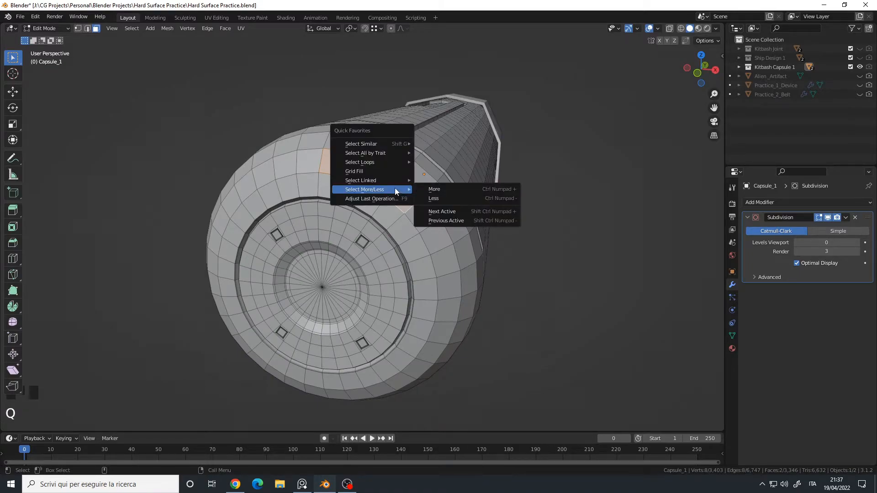
mouse_move(376, 189)
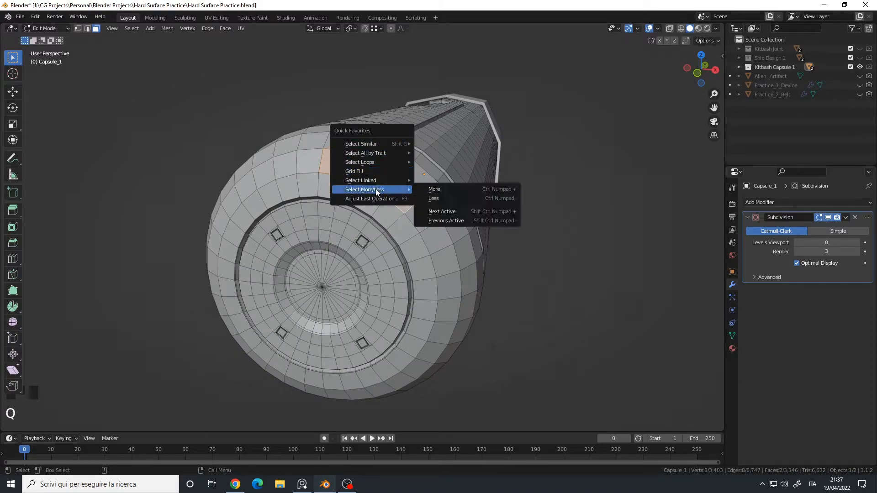
mouse_move(442, 211)
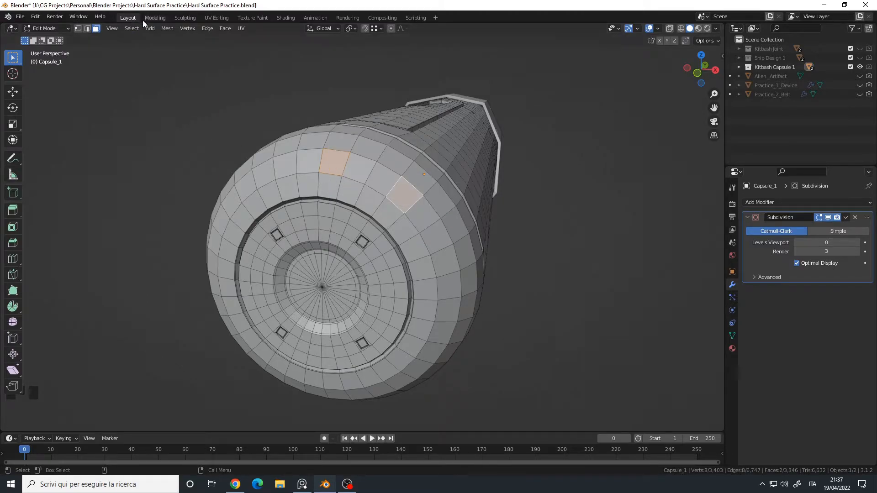
left_click(132, 29)
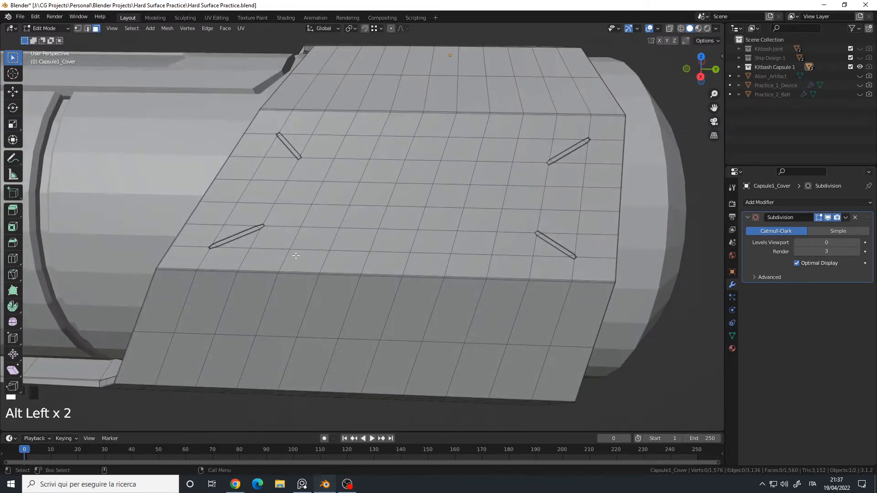
- Pick two diagonal faces on the cover panel and extend the alternating run with Shift R
left_click(303, 263)
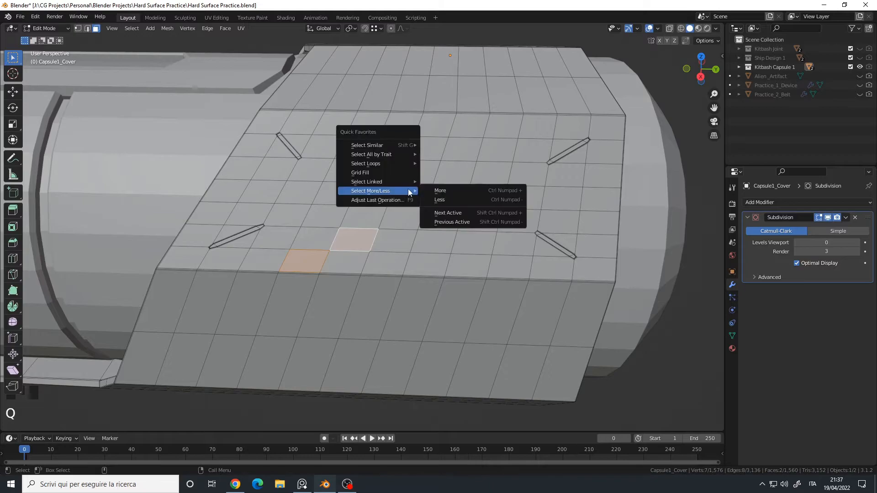
mouse_move(447, 212)
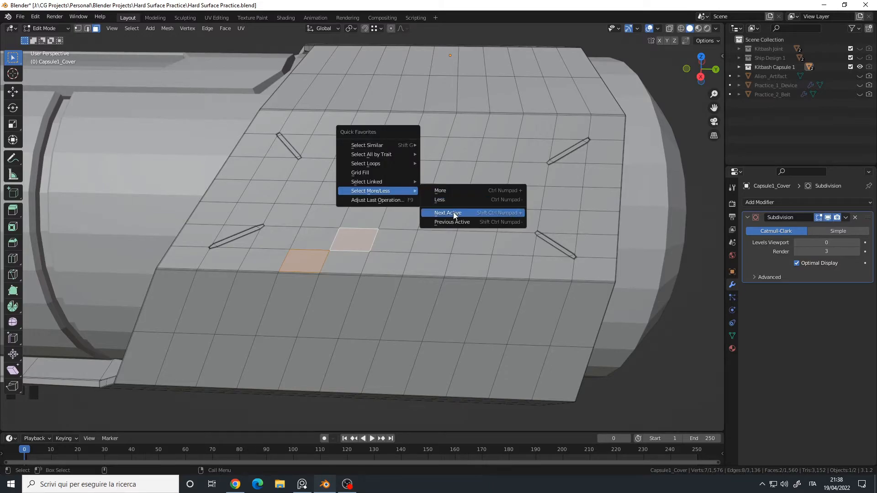
left_click(448, 213)
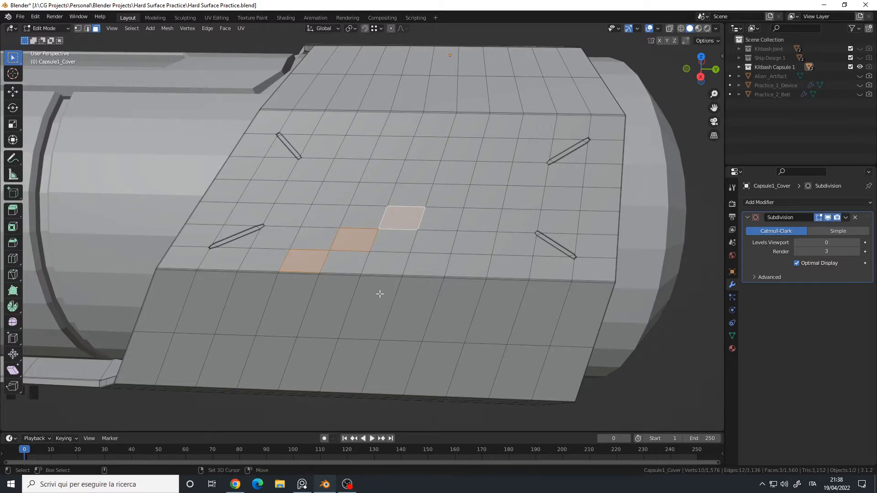
key("shift+r")
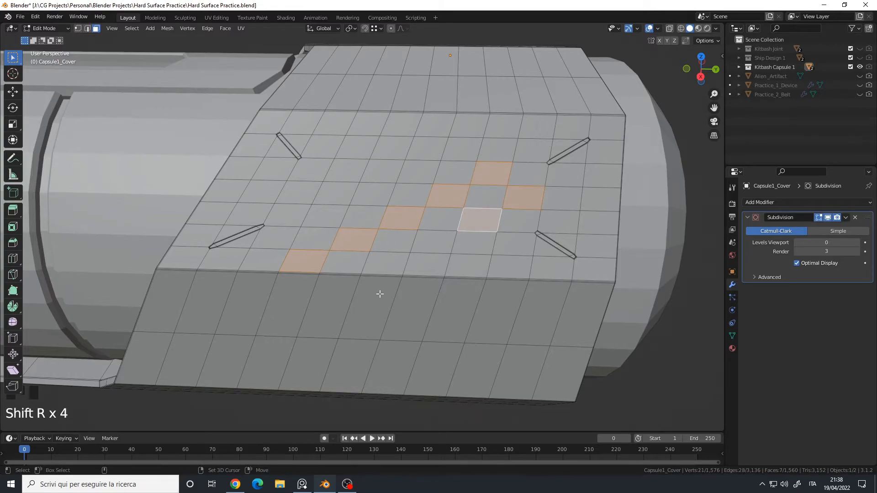